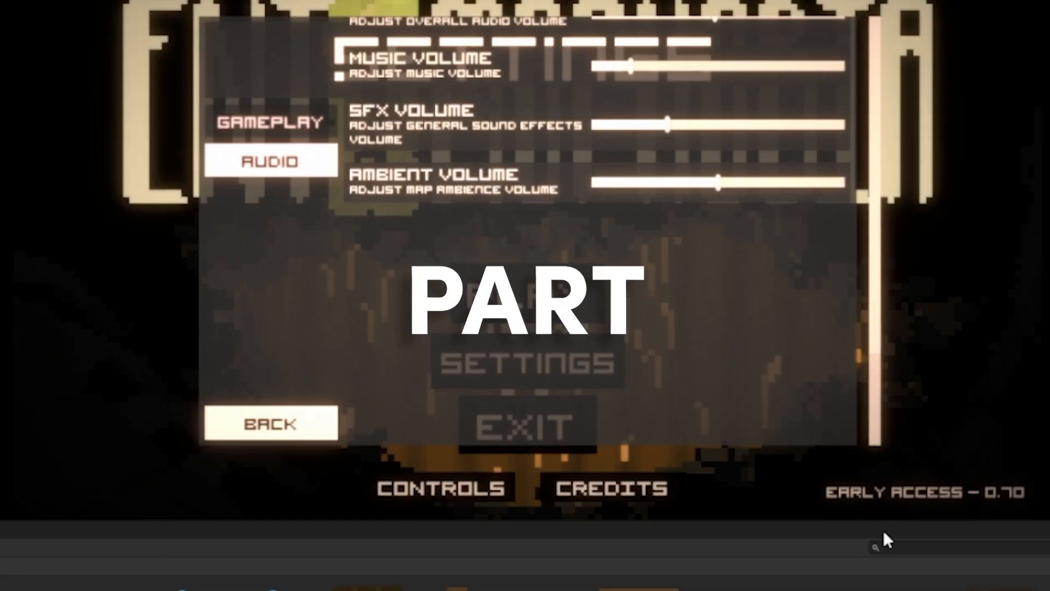
left_click(270, 123)
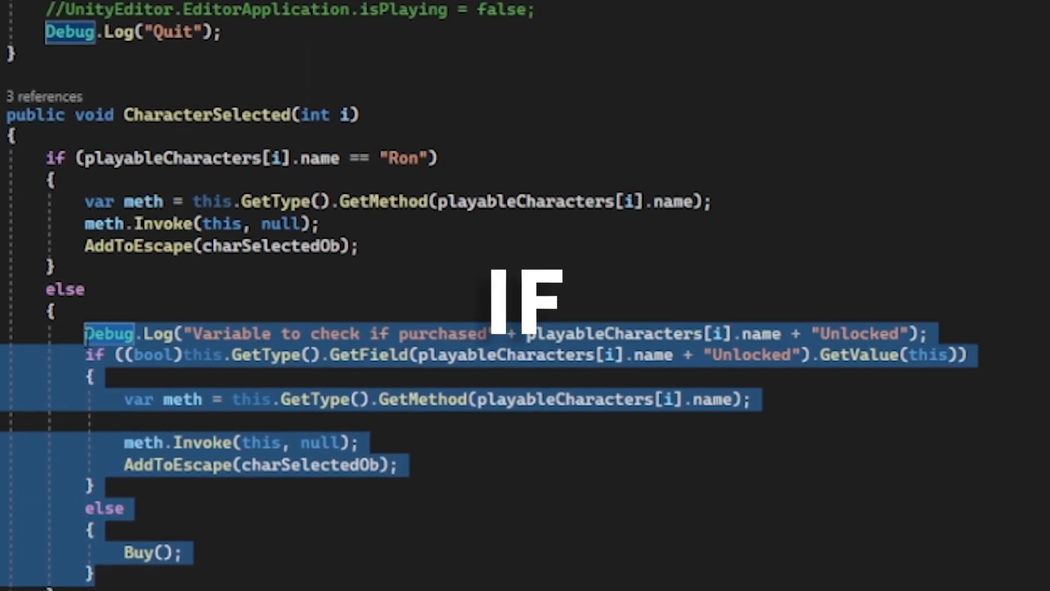
scroll("down", 3)
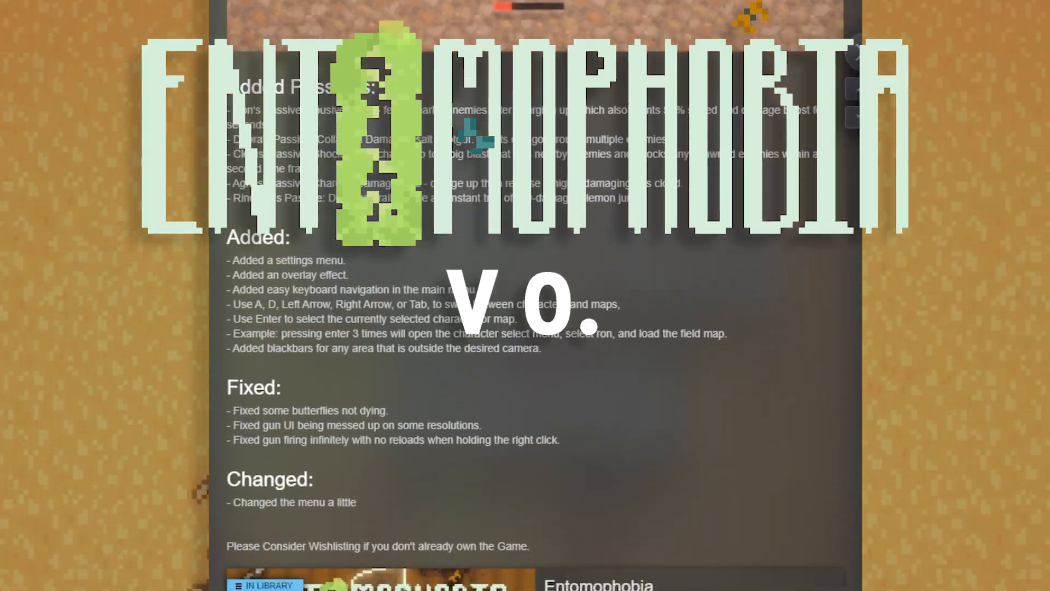
scroll("down", 3)
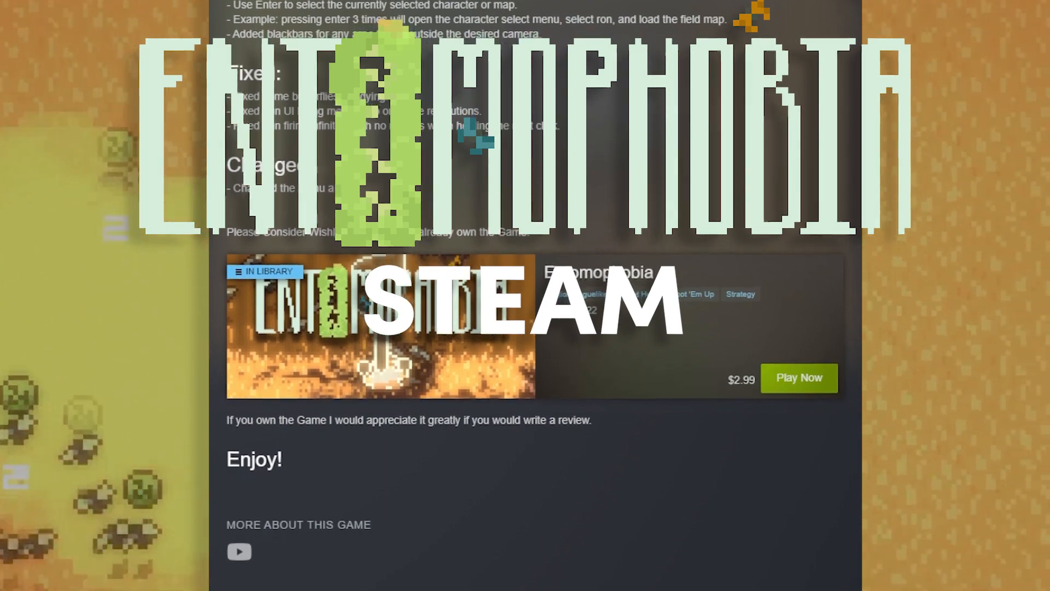